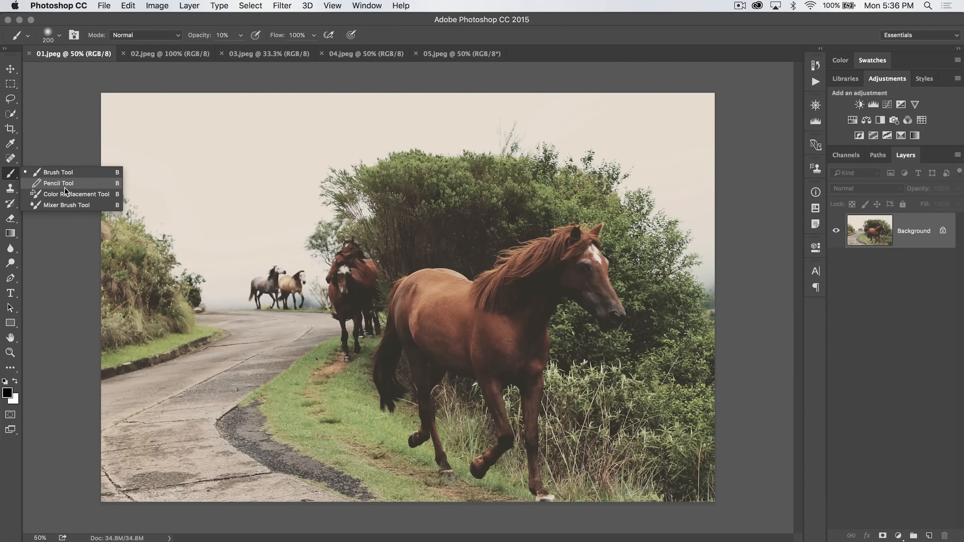
{"action": "mouse_move", "coordinate": [57, 173]}
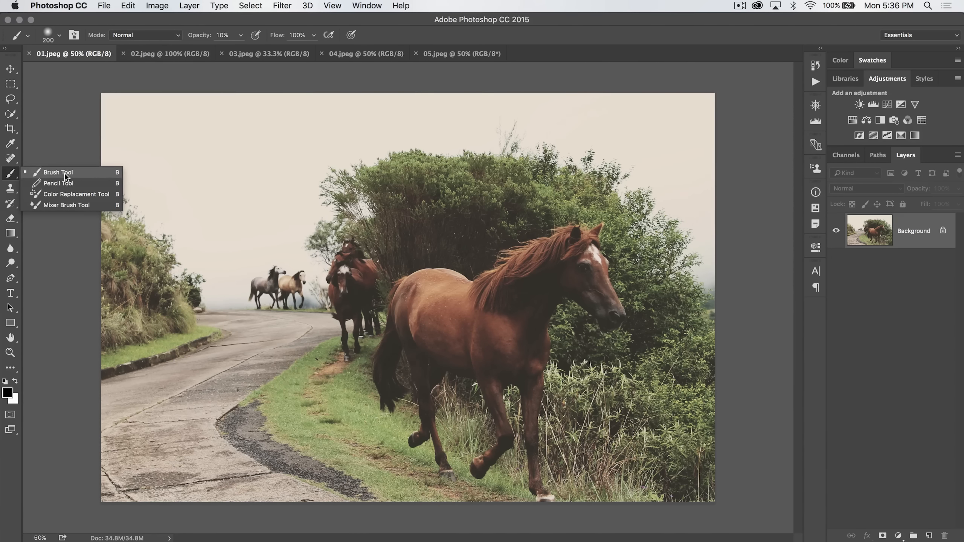
{"action": "mouse_move", "coordinate": [58, 184]}
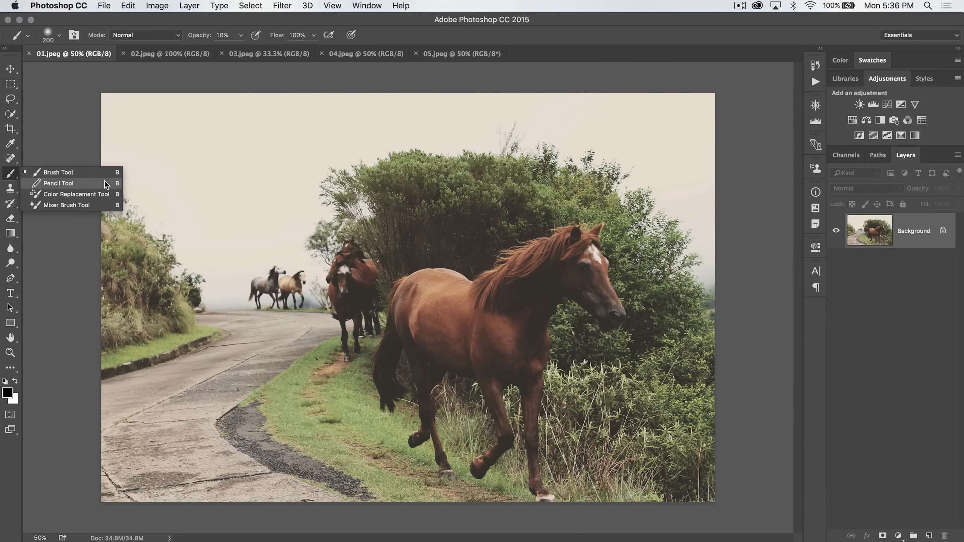
- Select the Pencil Tool and scribble thin 1 px lines in the upper-left sky
{"action": "left_click", "coordinate": [59, 183]}
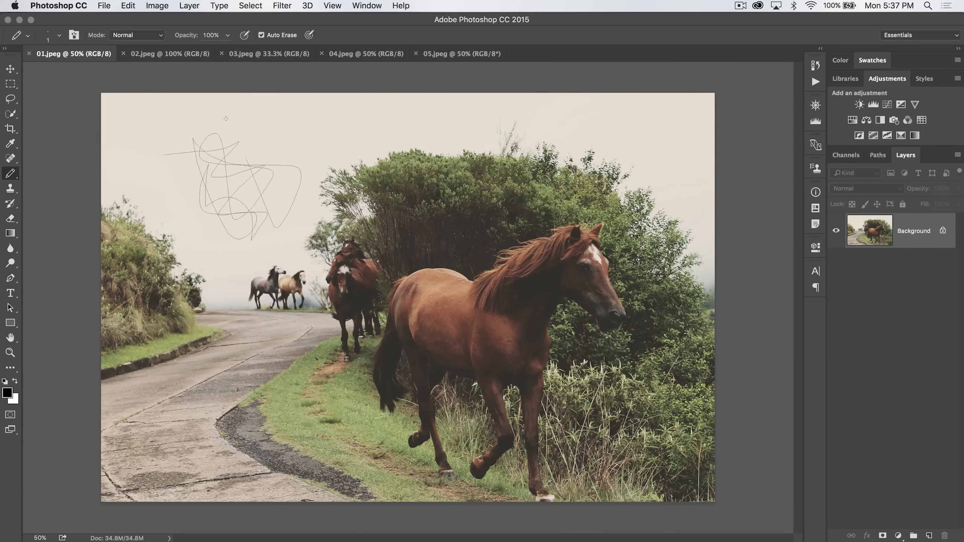
{"action": "left_click_drag", "start_coordinate": [228, 116], "coordinate": [177, 161]}
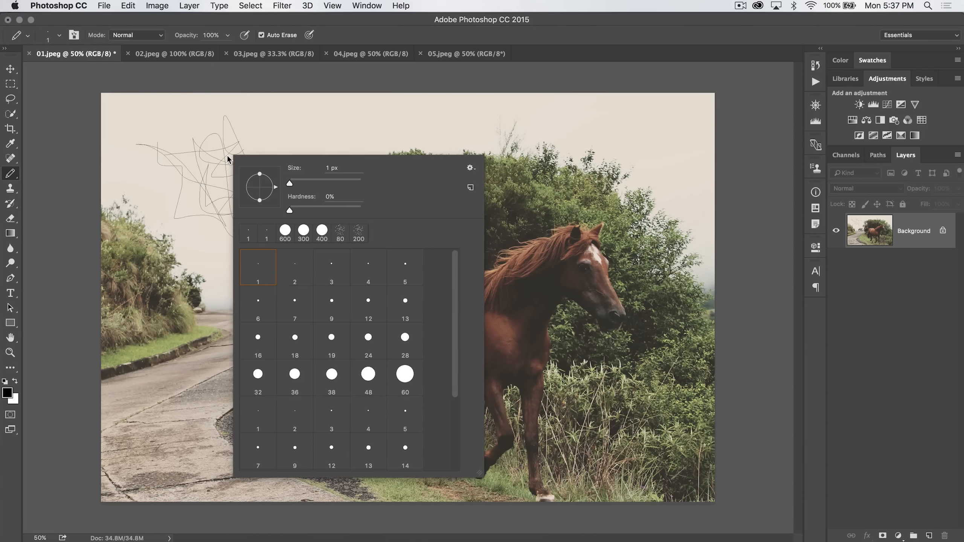
- Enlarge the pencil tip to 100 px for thick black strokes
{"action": "left_click_drag", "start_coordinate": [289, 183], "coordinate": [325, 184]}
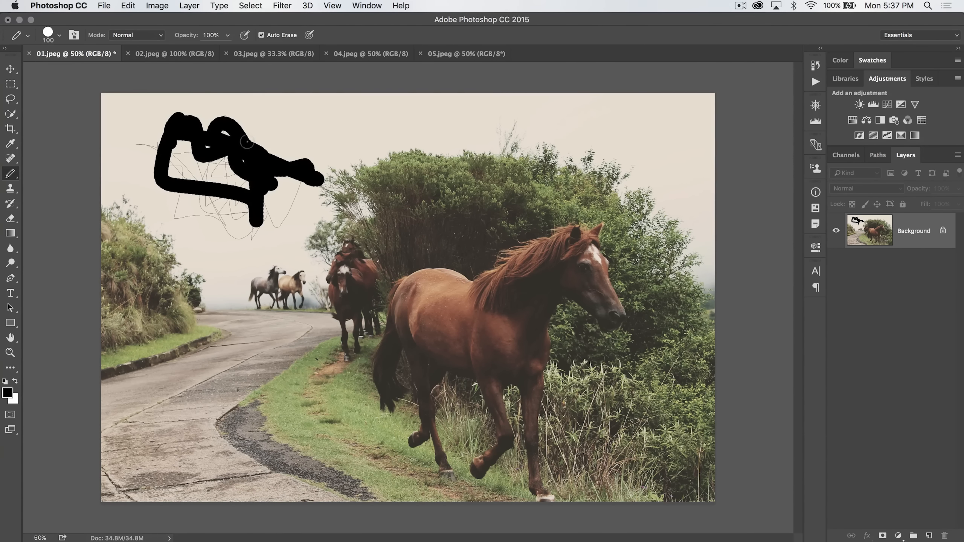
{"action": "mouse_move", "coordinate": [279, 40]}
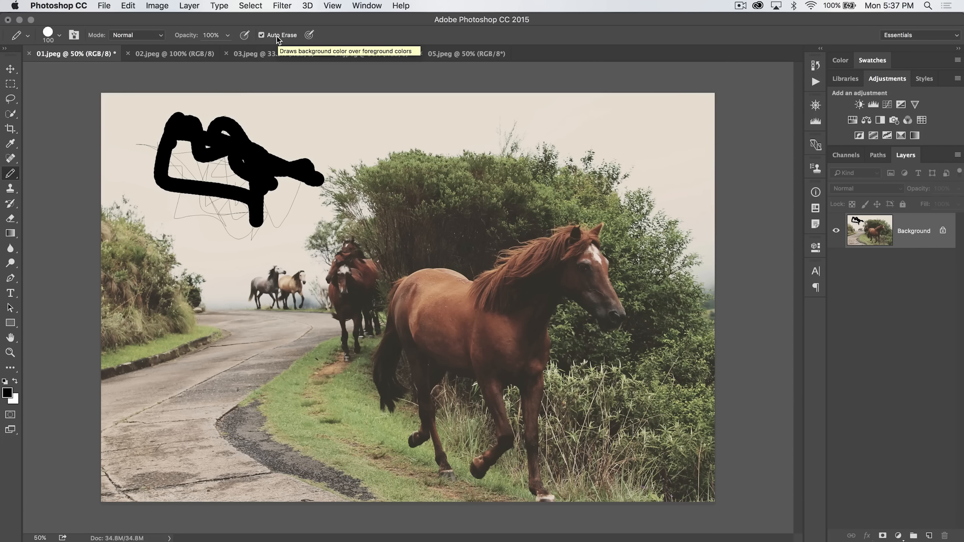
{"action": "mouse_move", "coordinate": [275, 123]}
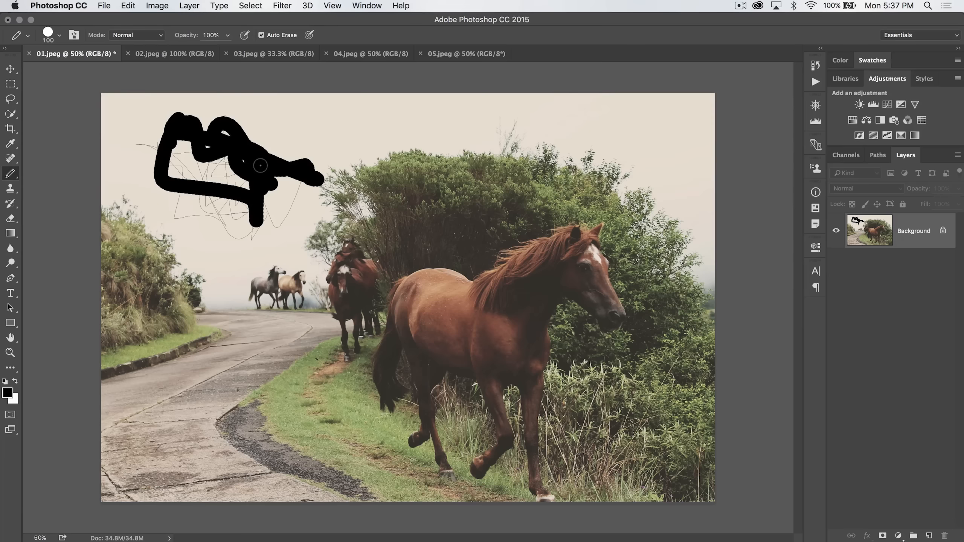
{"action": "mouse_move", "coordinate": [19, 406]}
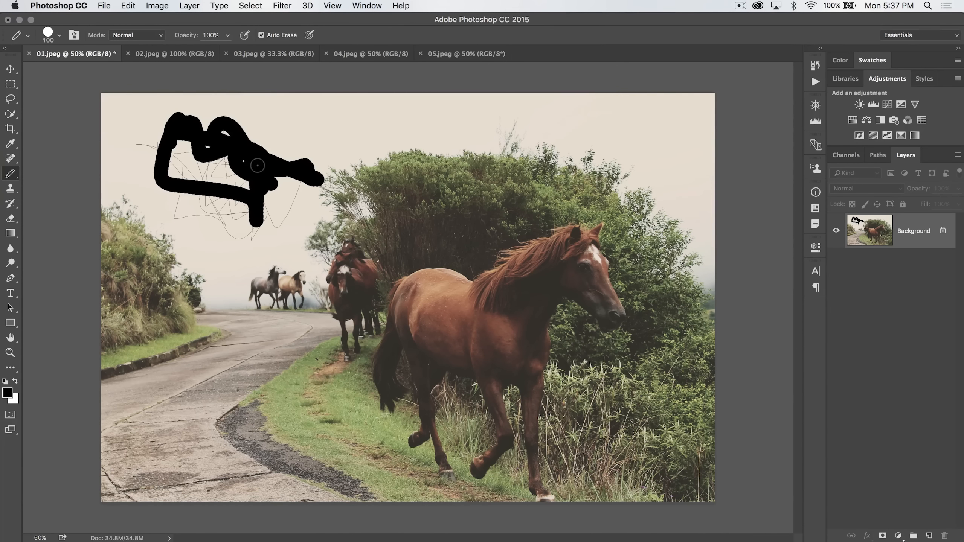
- Draw a black loop beside the scribble and fill it in solid
{"action": "left_click_drag", "start_coordinate": [277, 166], "coordinate": [301, 132]}
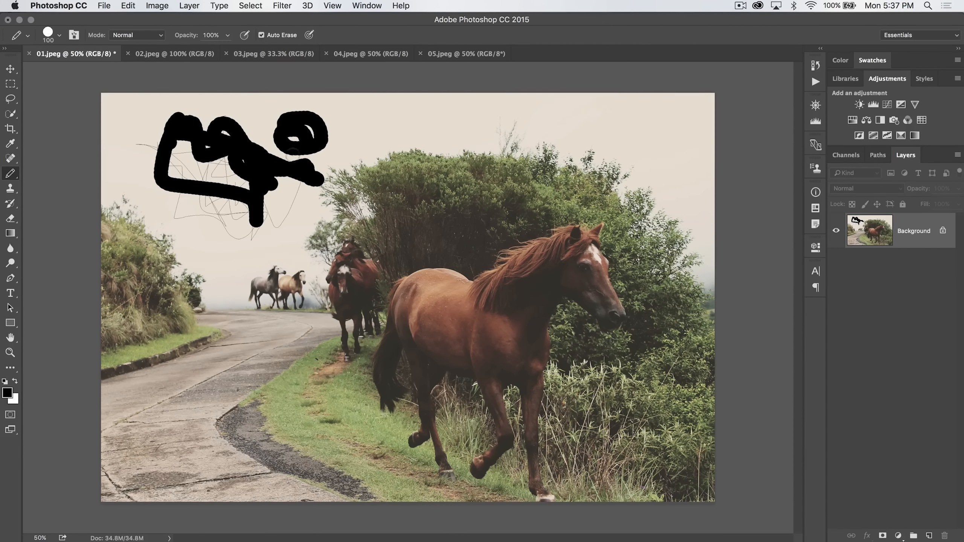
{"action": "left_click", "coordinate": [286, 163]}
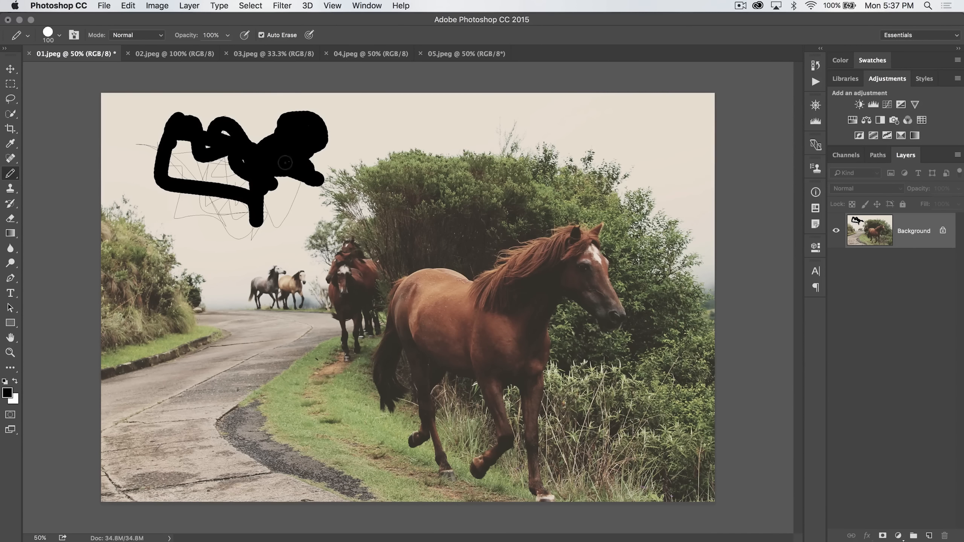
{"action": "mouse_move", "coordinate": [299, 131]}
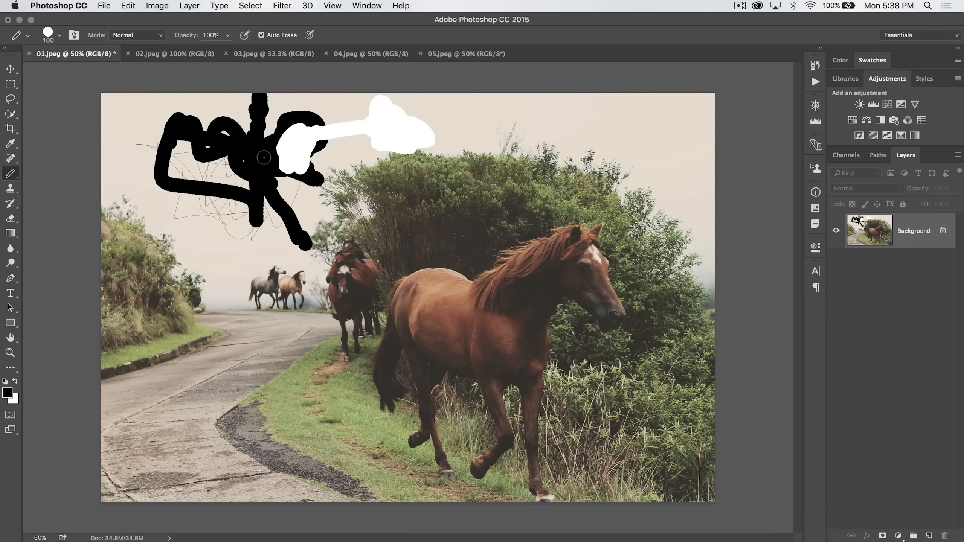
- Paint white Auto Erase strokes through the black scribble, then add black loops over it
{"action": "left_click", "coordinate": [263, 163]}
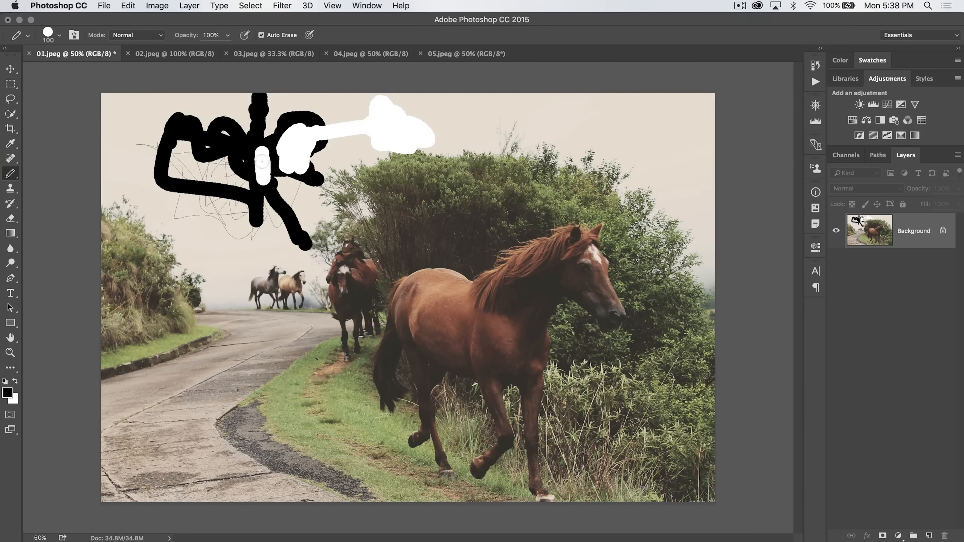
{"action": "left_click", "coordinate": [278, 160]}
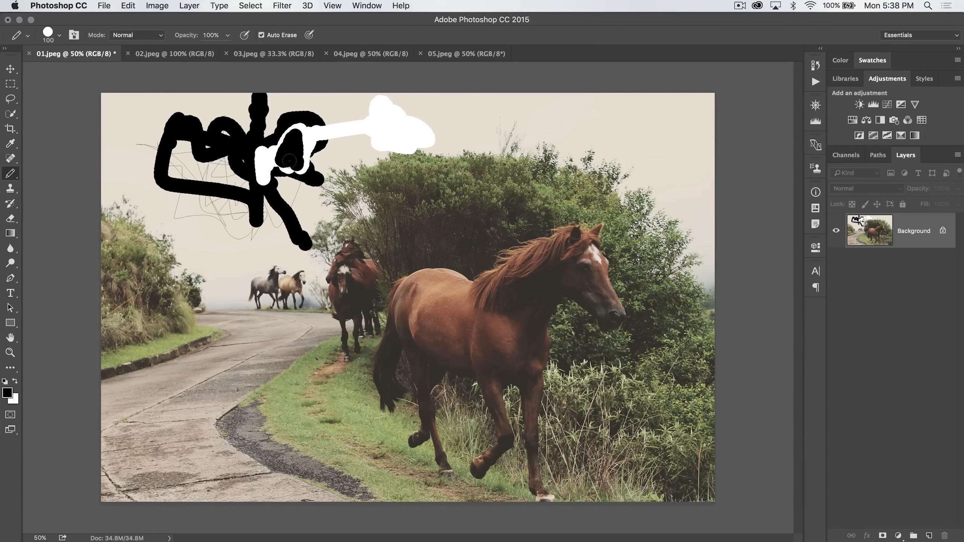
{"action": "left_click", "coordinate": [387, 123]}
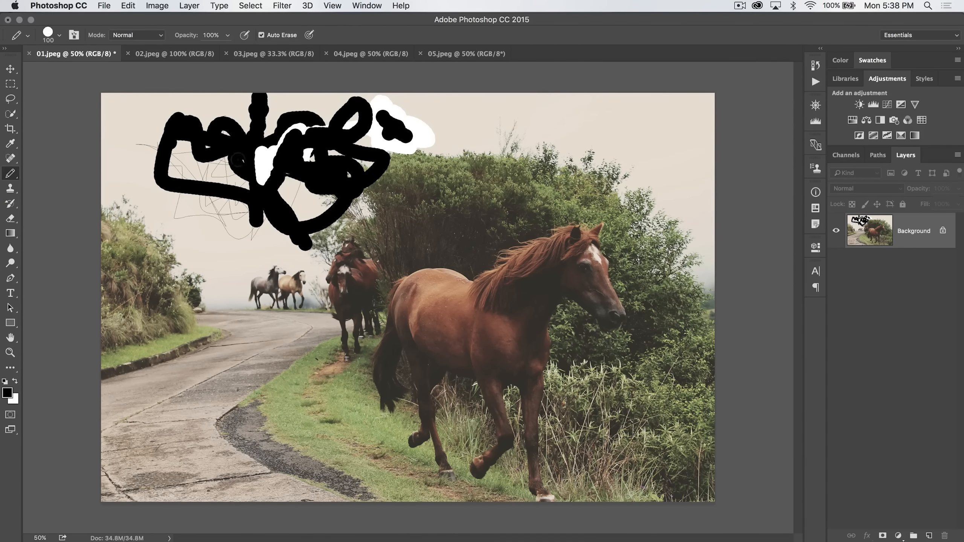
{"action": "mouse_move", "coordinate": [300, 197]}
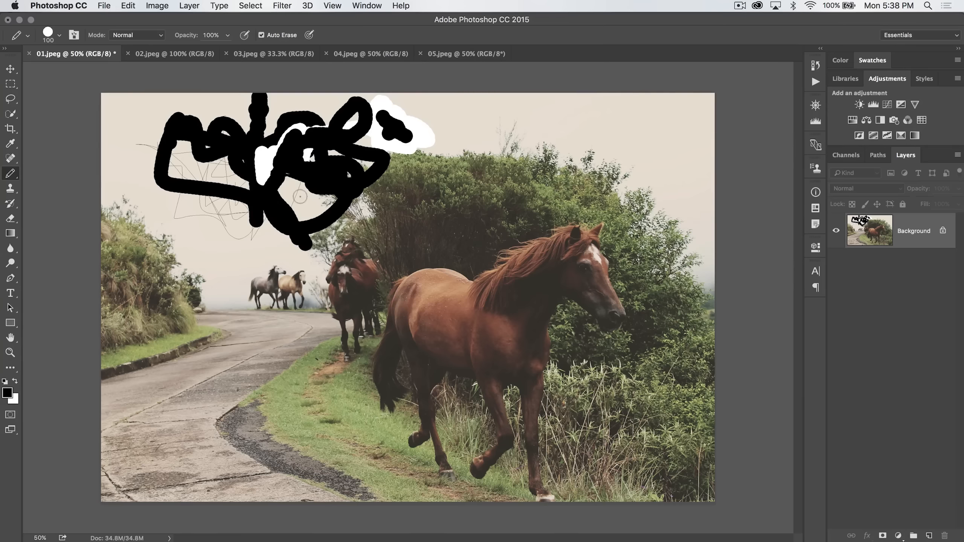
- Shrink the pencil to a 1 px tip from the Brush Preset picker
{"action": "left_click", "coordinate": [59, 35]}
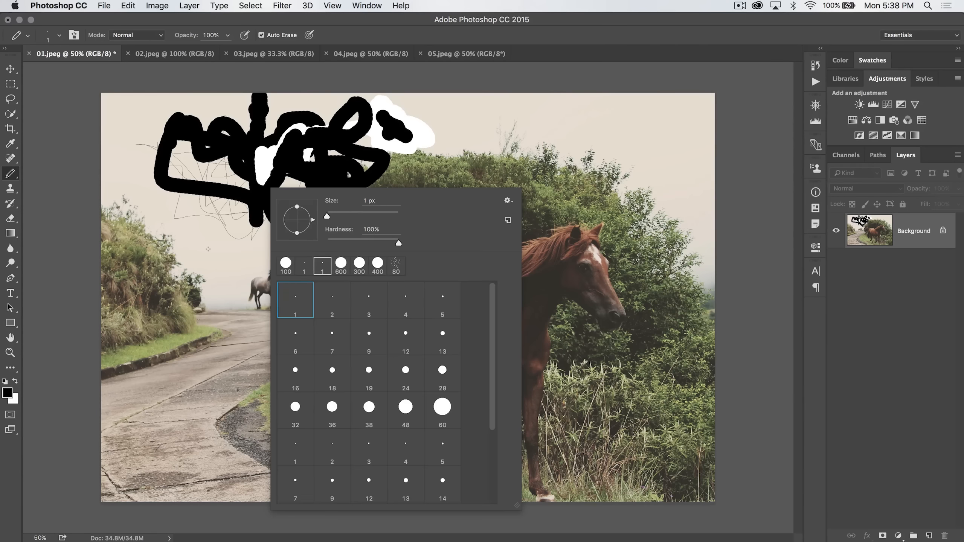
{"action": "left_click", "coordinate": [406, 295]}
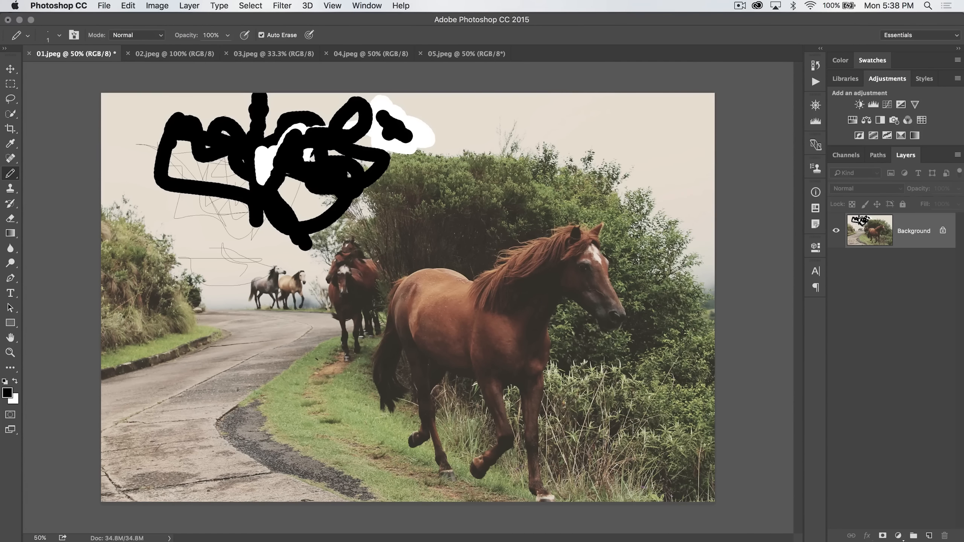
{"action": "mouse_move", "coordinate": [286, 160]}
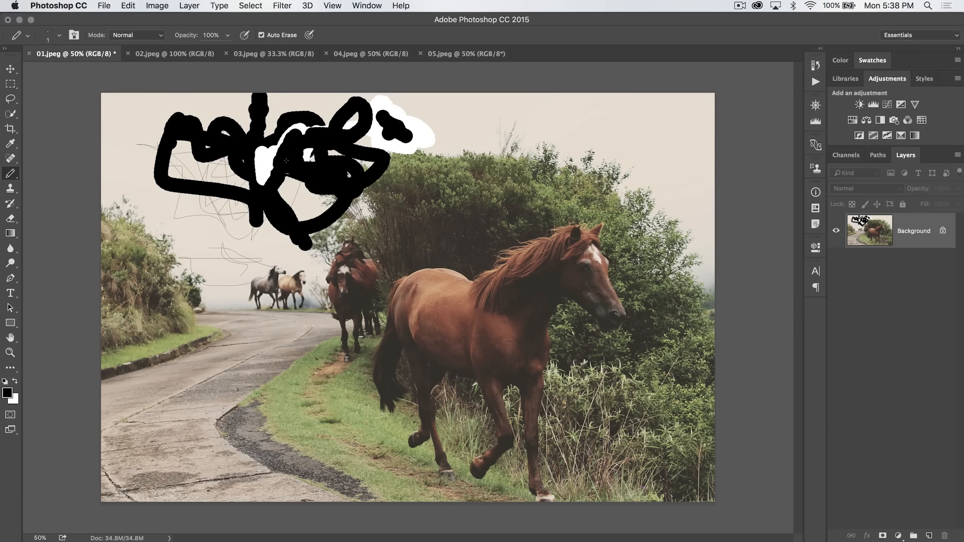